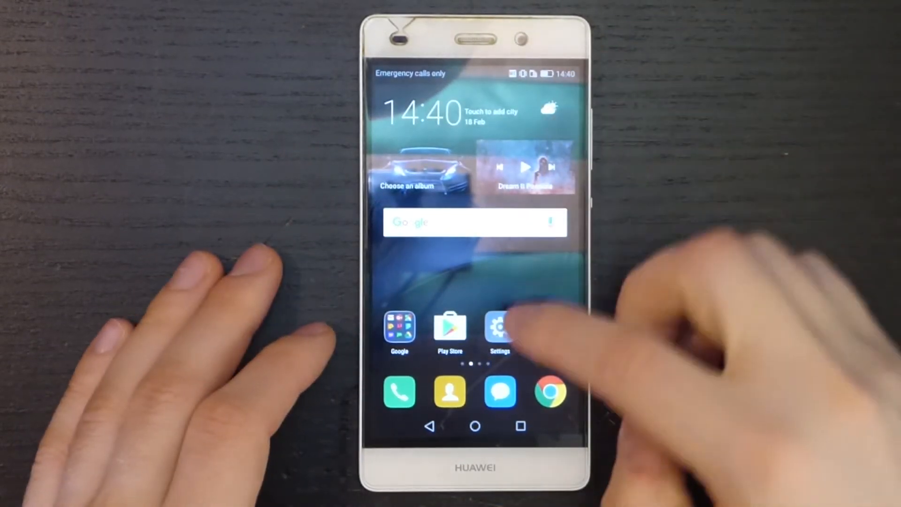
Show About phone details: model ALE-L21, EMUI 4.0.3, Android 6.0.
{"action": "left_click", "coordinate": [497, 329]}
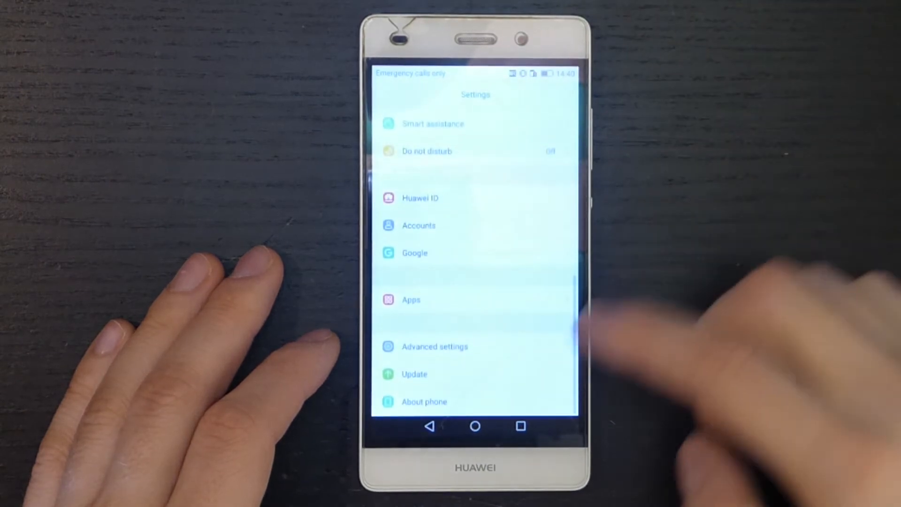
{"action": "left_click", "coordinate": [424, 400]}
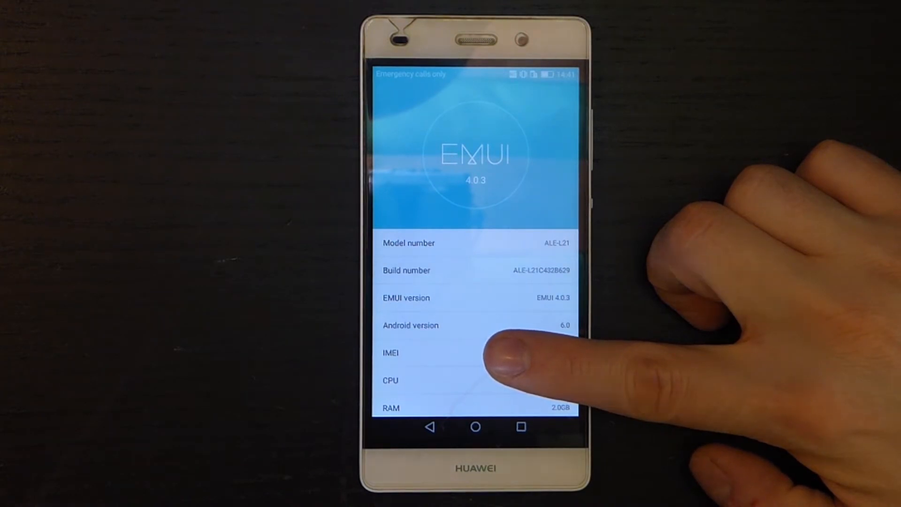
{"action": "left_click", "coordinate": [475, 426]}
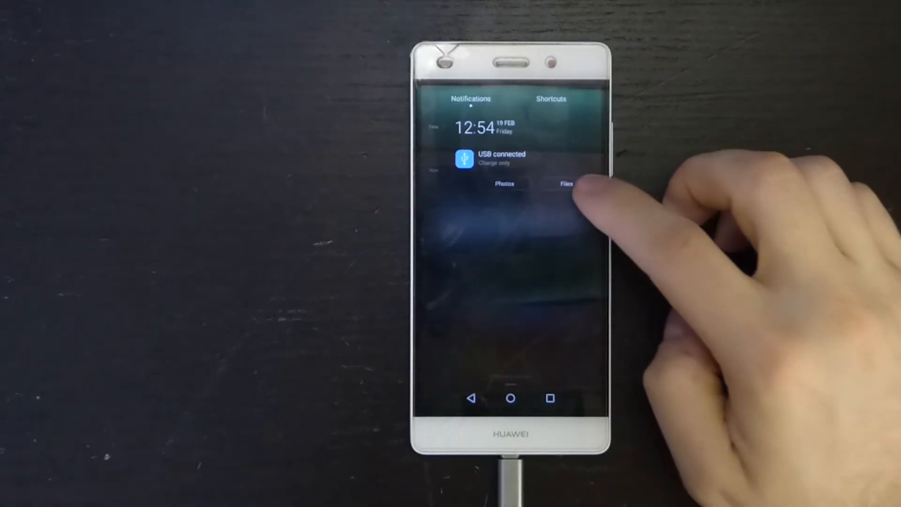
Allow file access over USB and extract the HW_Android_5_Transition and HW_Stock_Android_5 zips with Keka.
{"action": "left_click", "coordinate": [565, 183]}
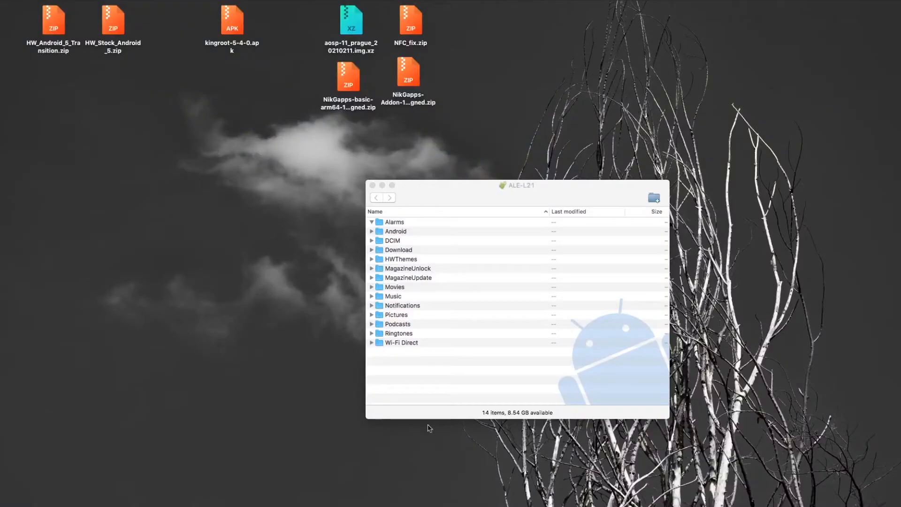
{"action": "left_click_drag", "start_coordinate": [516, 185], "coordinate": [509, 166]}
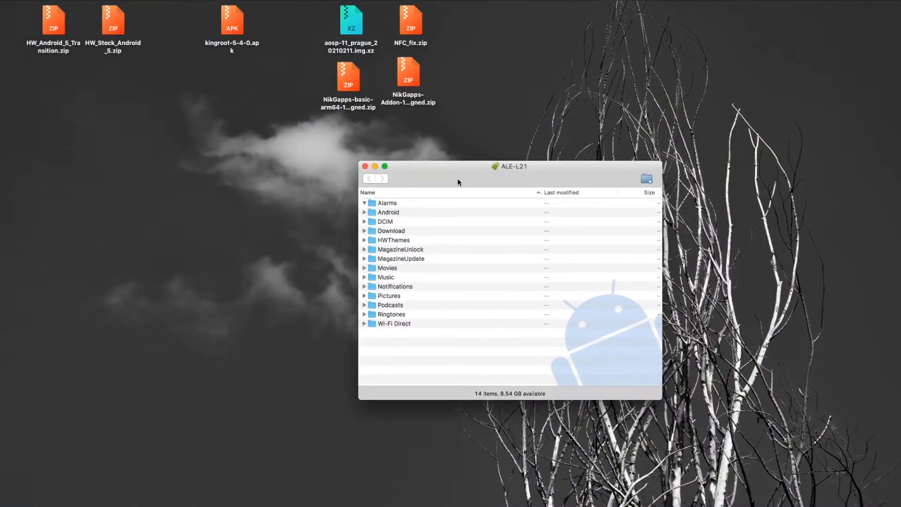
{"action": "left_click", "coordinate": [52, 22]}
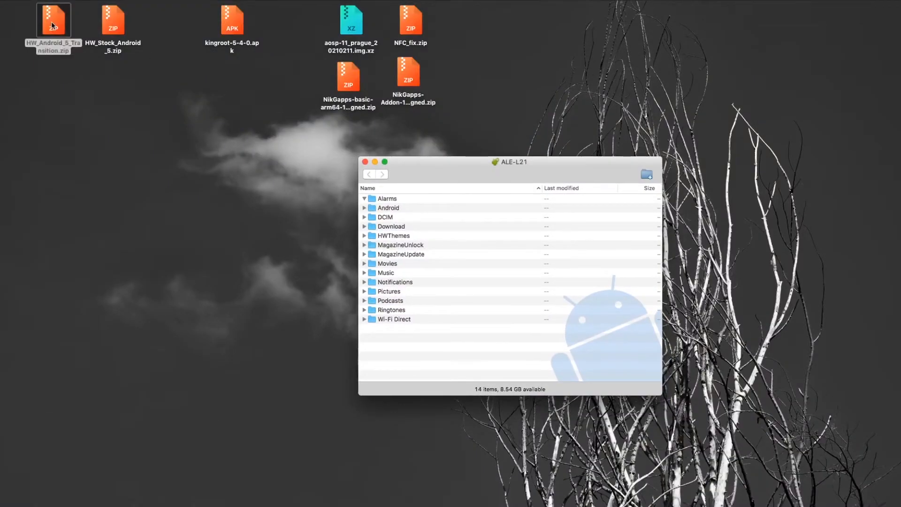
{"action": "left_click", "coordinate": [112, 22]}
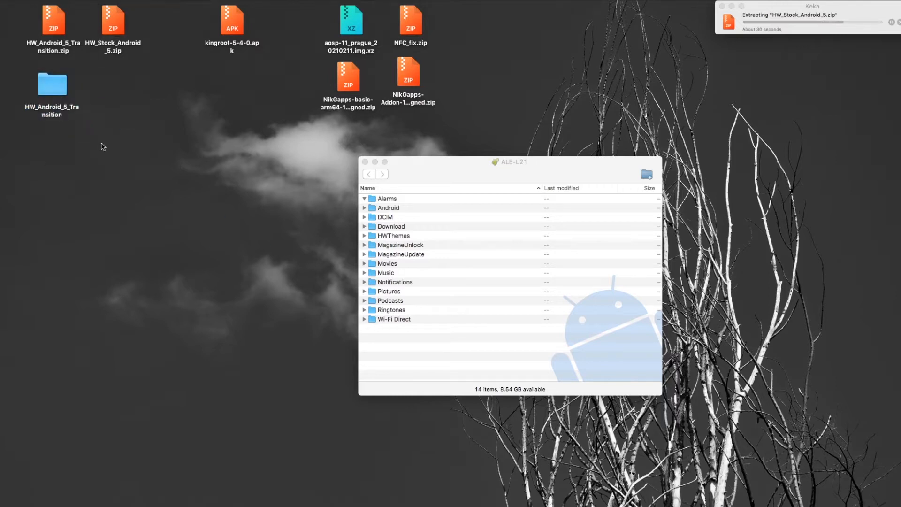
{"action": "mouse_move", "coordinate": [113, 289]}
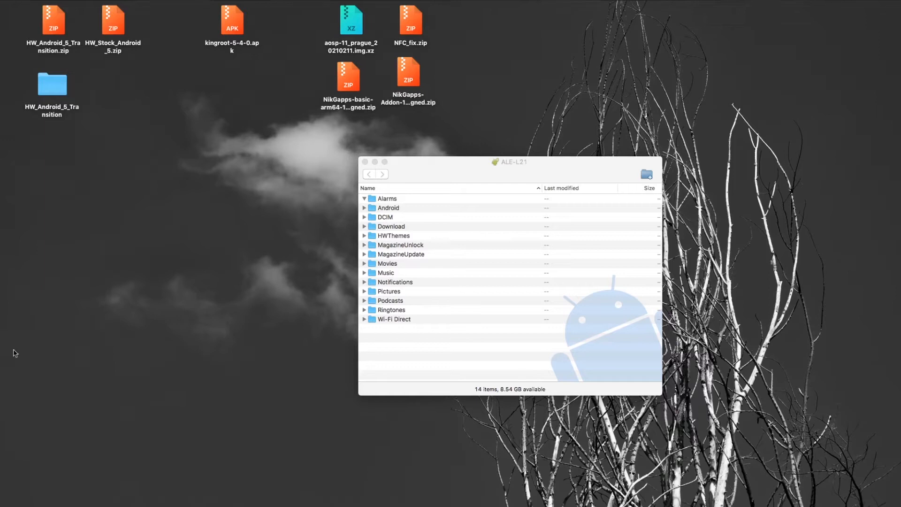
Browse into the extracted HW_Android_5_Transition folder and select its dload folder.
{"action": "left_click", "coordinate": [113, 84]}
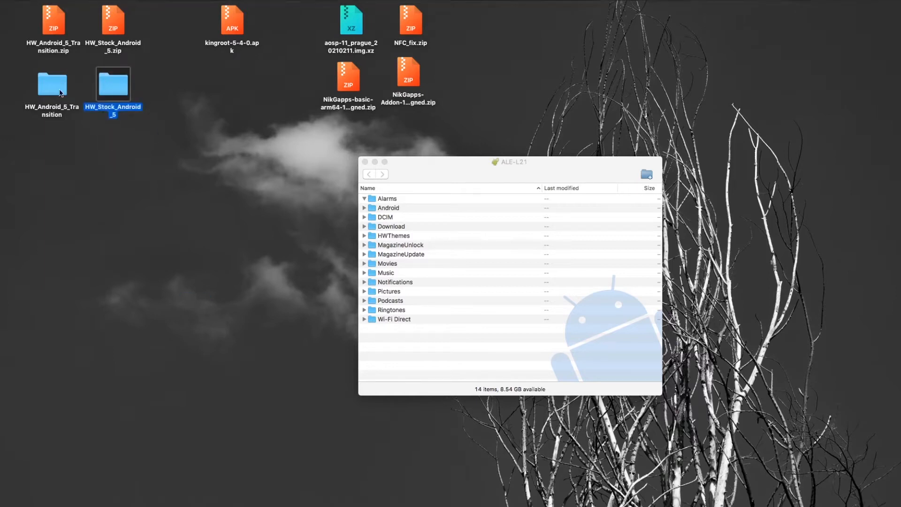
{"action": "double_click", "coordinate": [52, 84]}
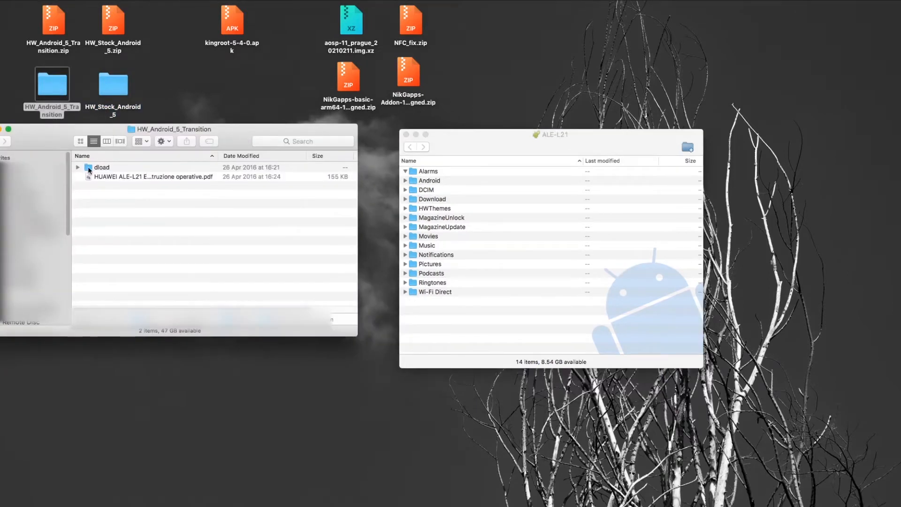
{"action": "left_click", "coordinate": [78, 167]}
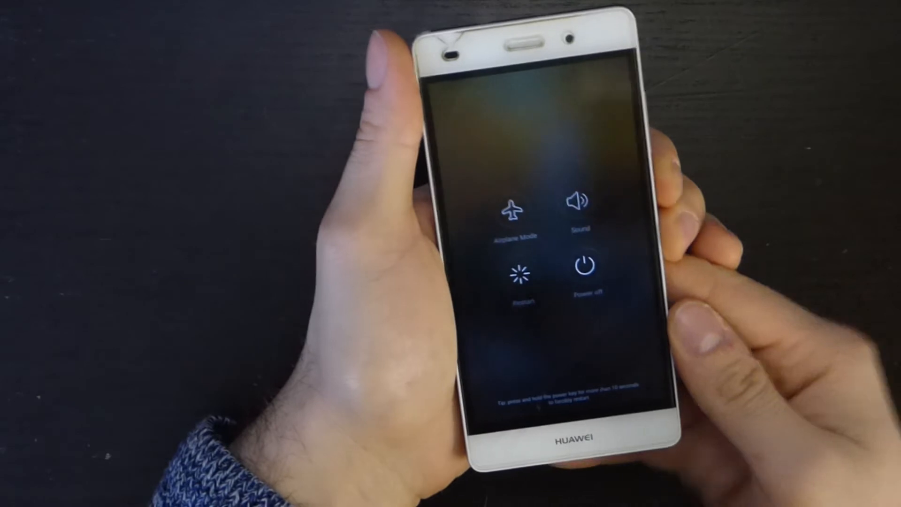
Power the phone off from the power menu and confirm.
{"action": "left_click", "coordinate": [584, 265]}
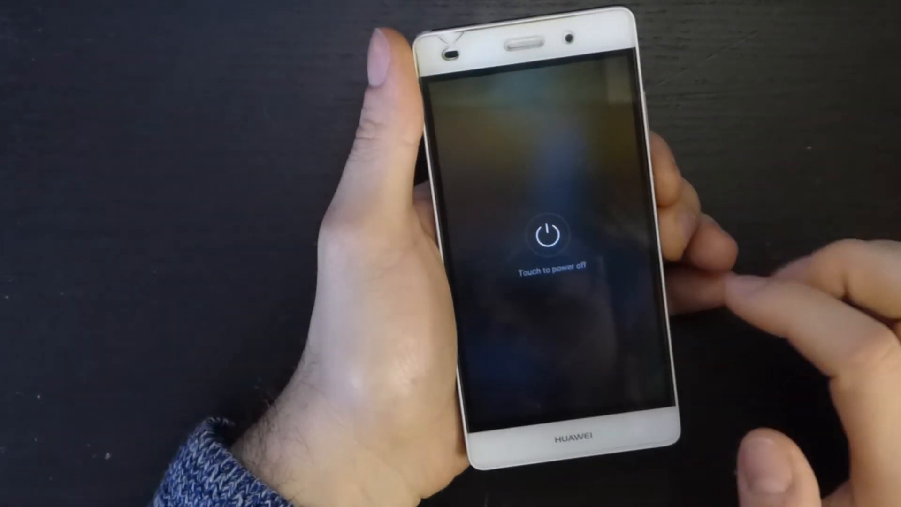
{"action": "left_click", "coordinate": [543, 235]}
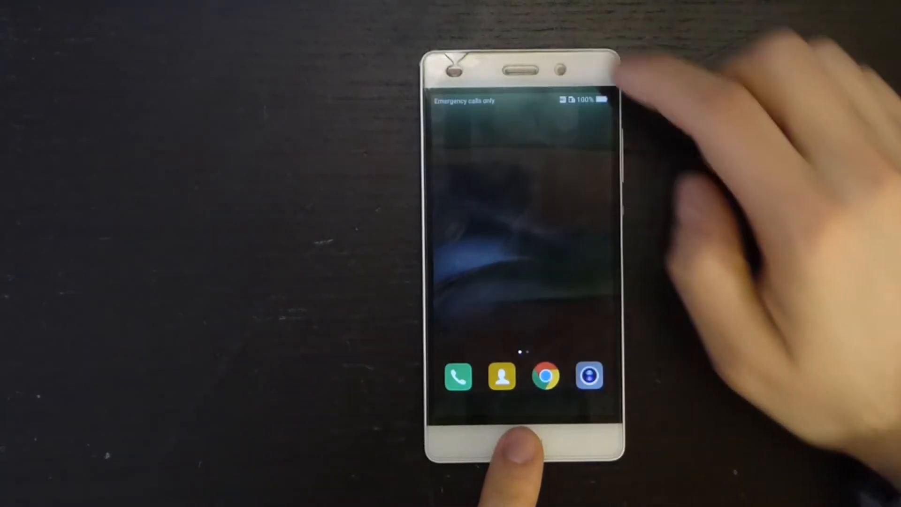
{"action": "left_click", "coordinate": [522, 441]}
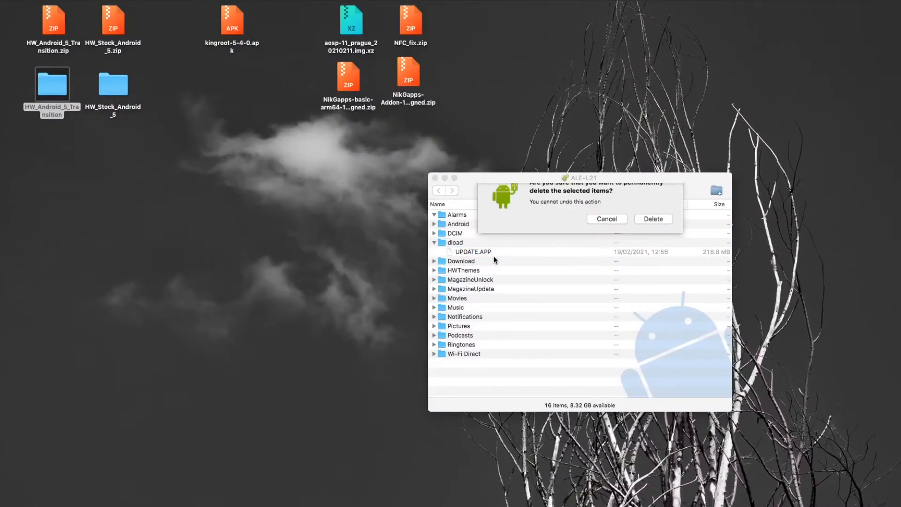
Delete the old update file and copy the HW_Stock_Android_5 dload folder onto the phone.
{"action": "left_click", "coordinate": [651, 219]}
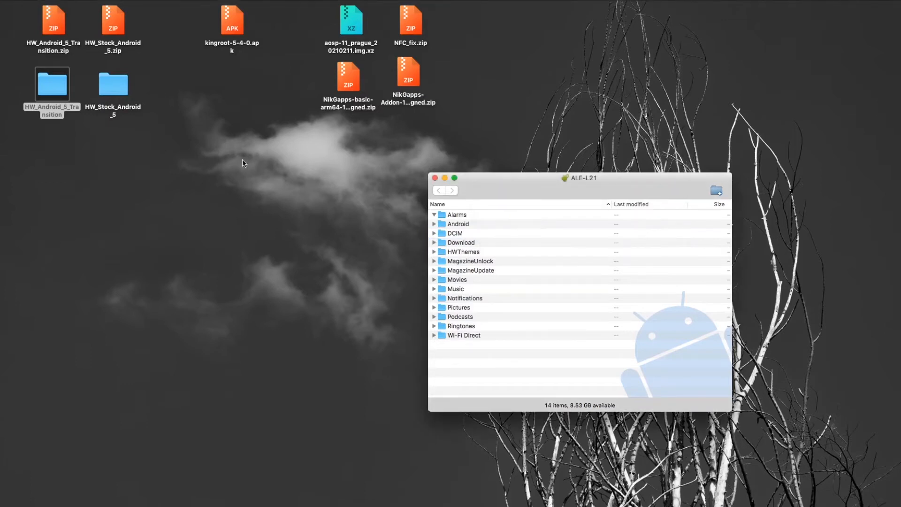
{"action": "double_click", "coordinate": [112, 84]}
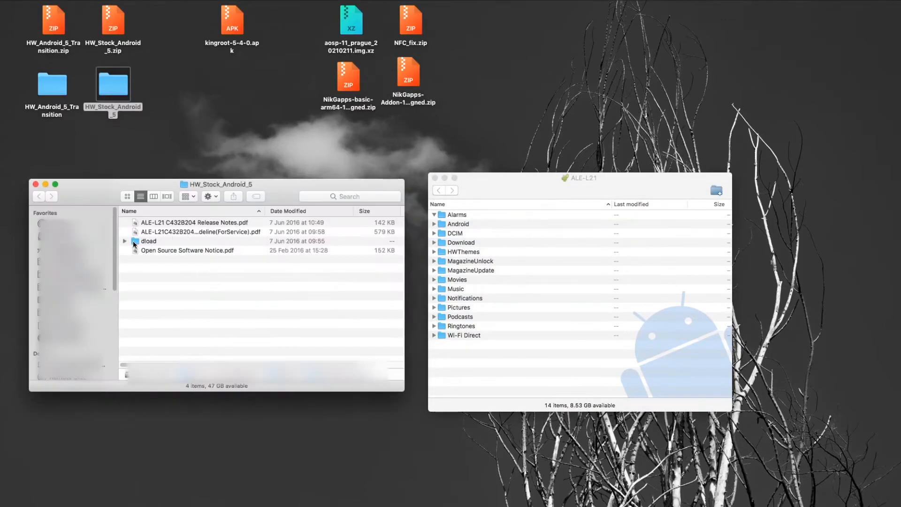
{"action": "left_click", "coordinate": [125, 241]}
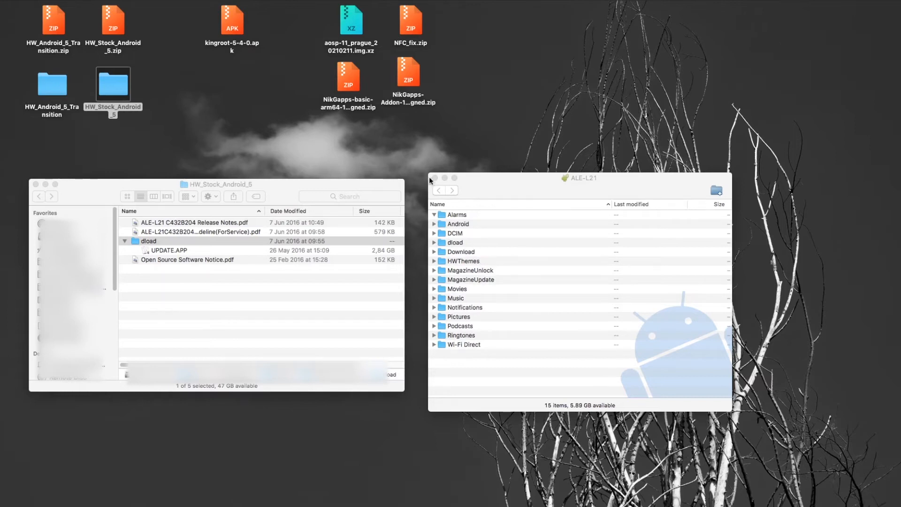
{"action": "left_click", "coordinate": [436, 178]}
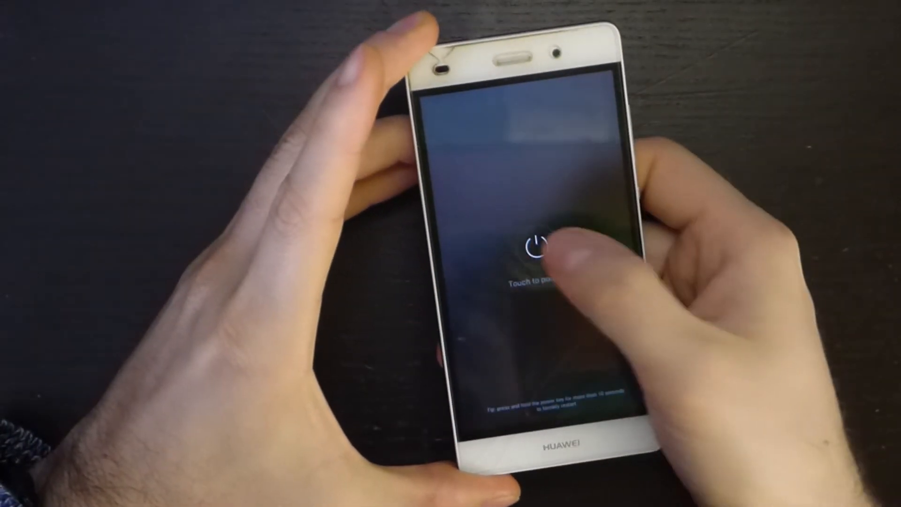
Confirm powering the phone off so the stock Android 5 update installs.
{"action": "left_click", "coordinate": [537, 241]}
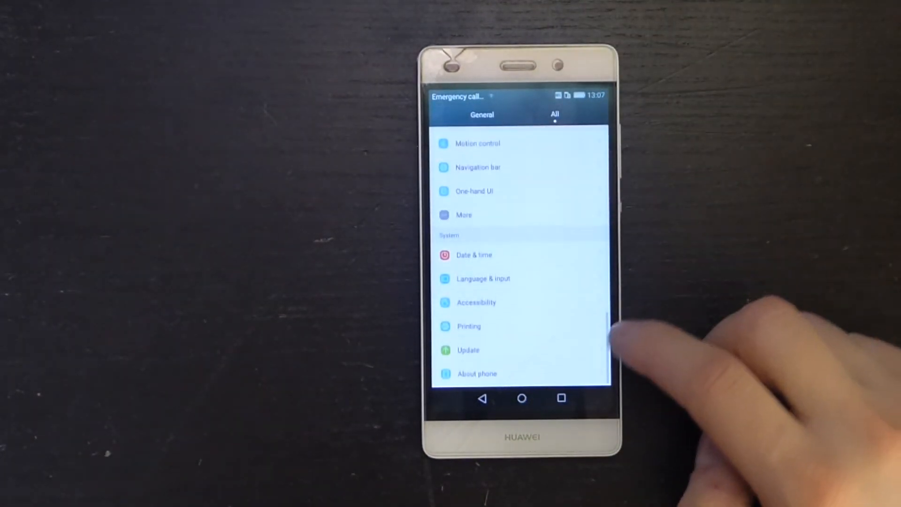
Open About phone from the full Settings list.
{"action": "left_click", "coordinate": [476, 373]}
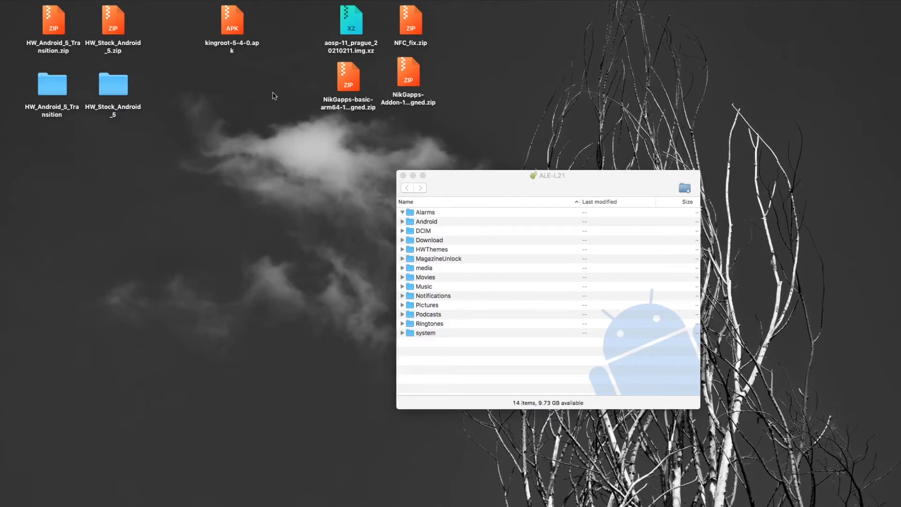
Drag kingroot-5-4-0.apk from the desktop into the ALE-L21 storage window.
{"action": "left_click_drag", "start_coordinate": [232, 21], "coordinate": [478, 377]}
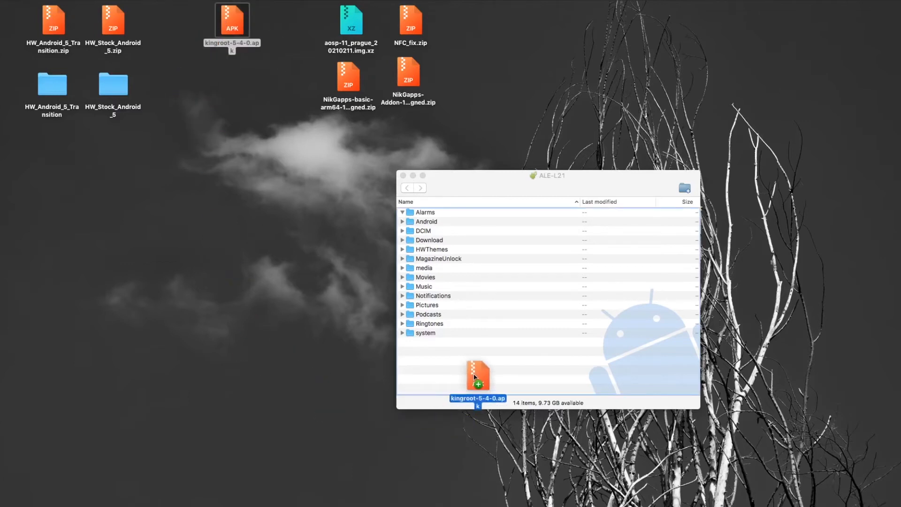
{"action": "left_click_drag", "start_coordinate": [232, 22], "coordinate": [477, 376]}
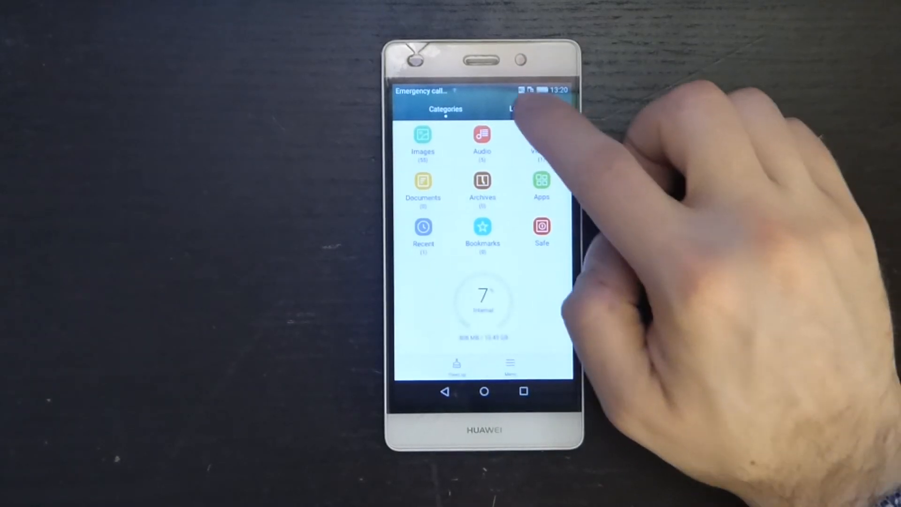
Install KingRoot from the apk in local storage and launch it.
{"action": "left_click", "coordinate": [517, 109]}
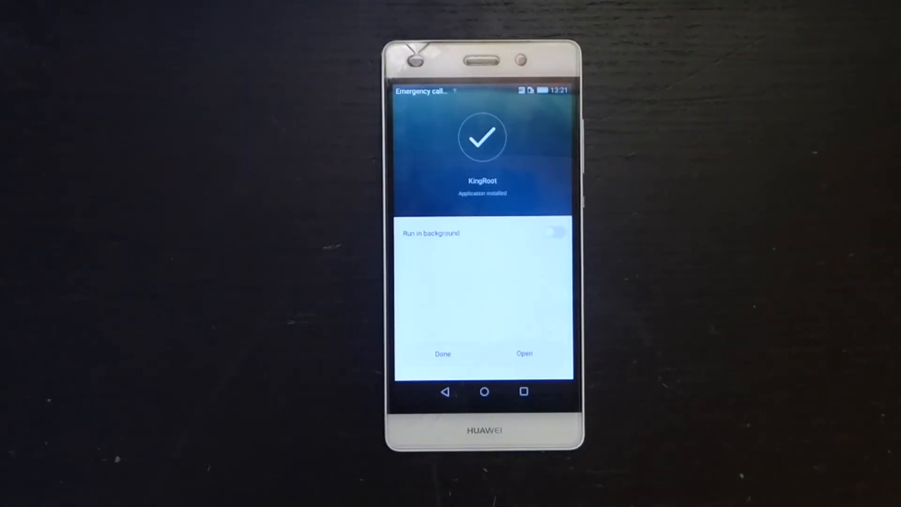
{"action": "left_click", "coordinate": [524, 353]}
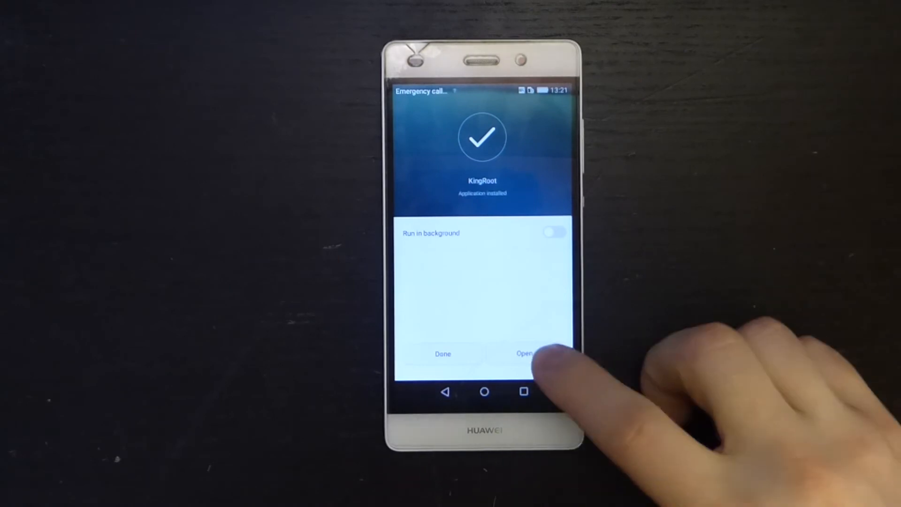
{"action": "left_click", "coordinate": [523, 353]}
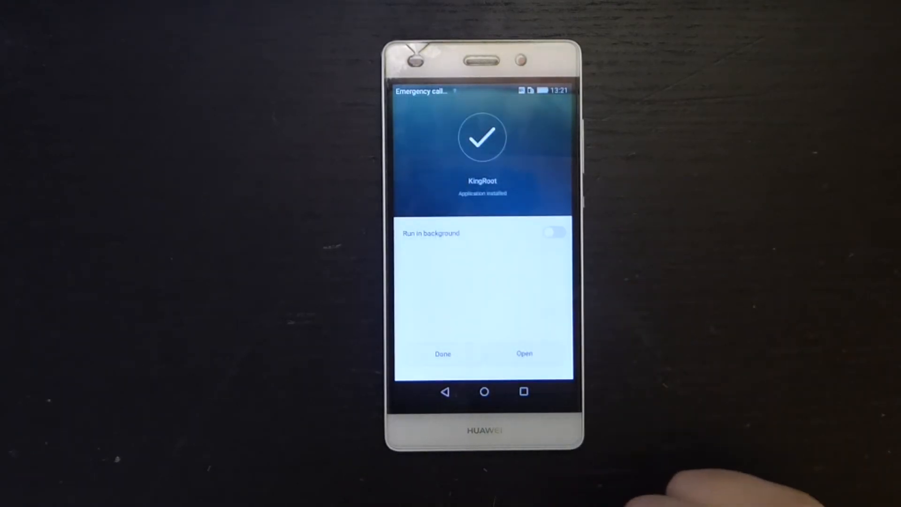
{"action": "left_click", "coordinate": [523, 353]}
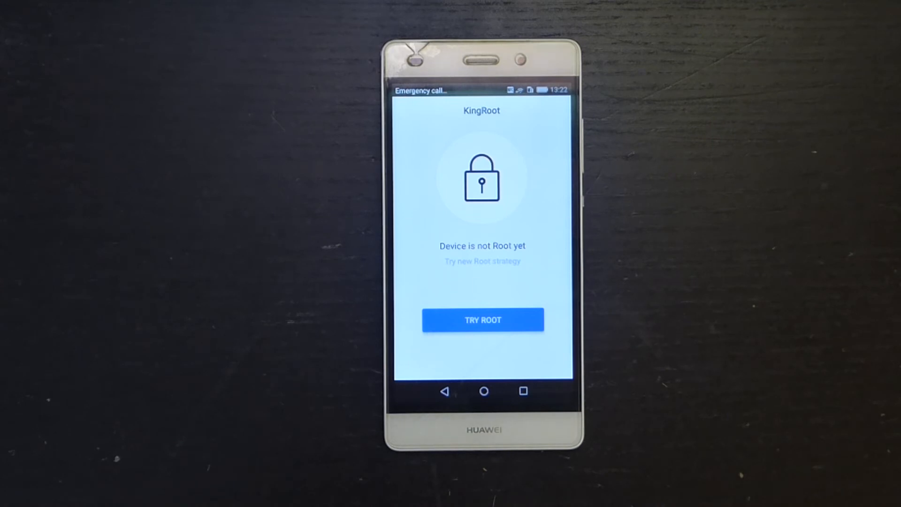
Run TRY ROOT until KingRoot reports the phone rooted with score 90.
{"action": "left_click", "coordinate": [482, 320]}
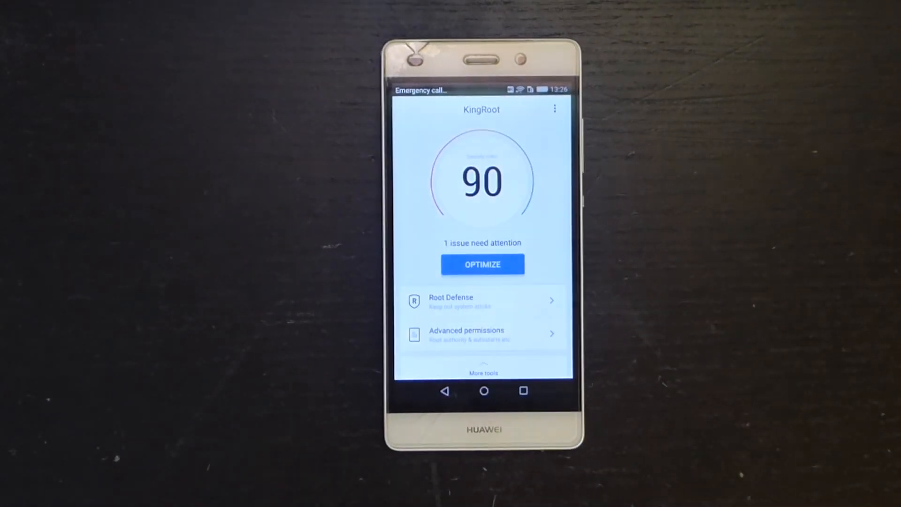
{"action": "left_click", "coordinate": [485, 392]}
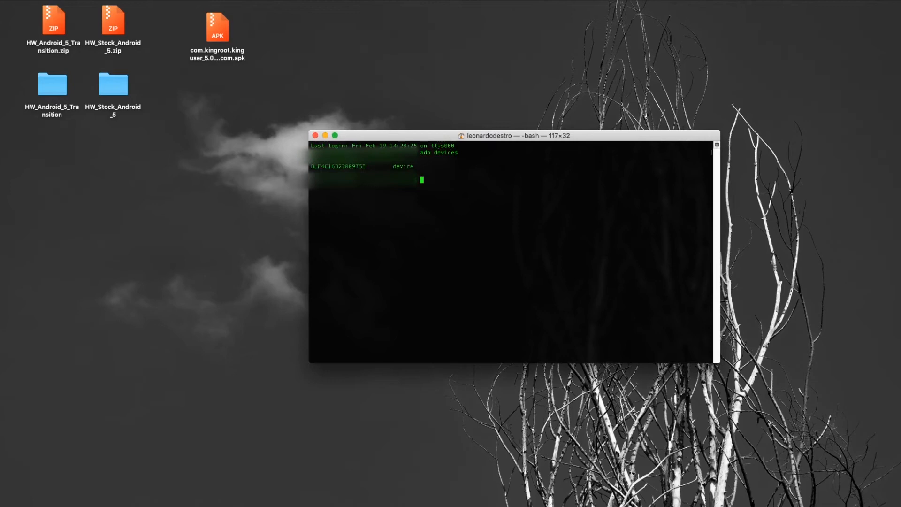
Run adb, always allow USB debugging from this computer and grant root access to ADB in KingRoot.
{"action": "type", "text": "adb s"}
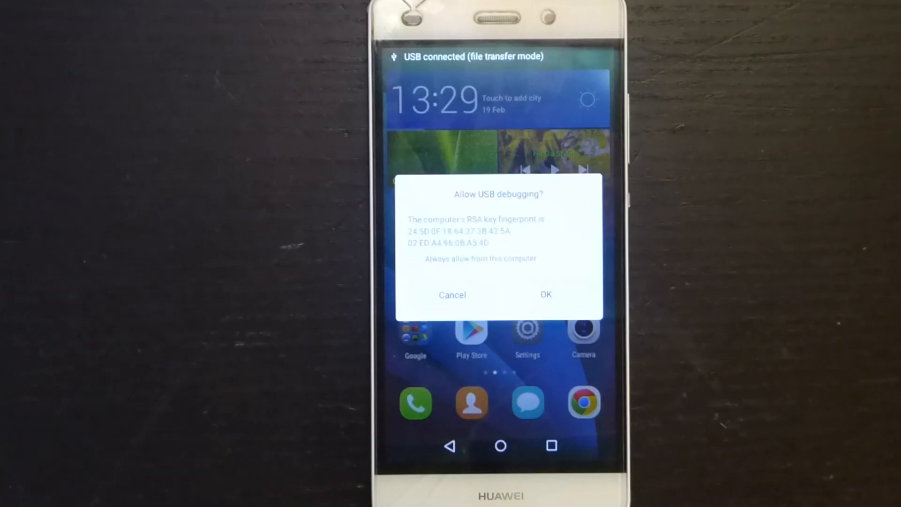
{"action": "left_click", "coordinate": [414, 258]}
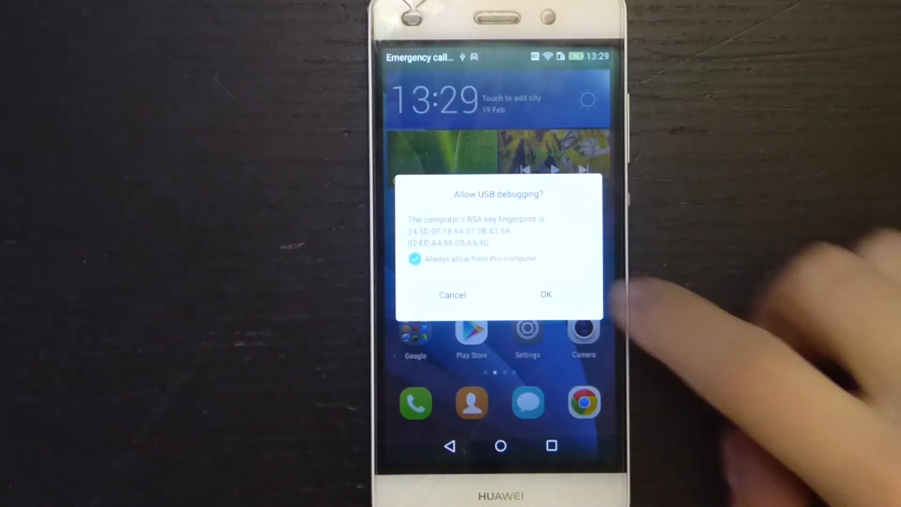
{"action": "left_click", "coordinate": [544, 294]}
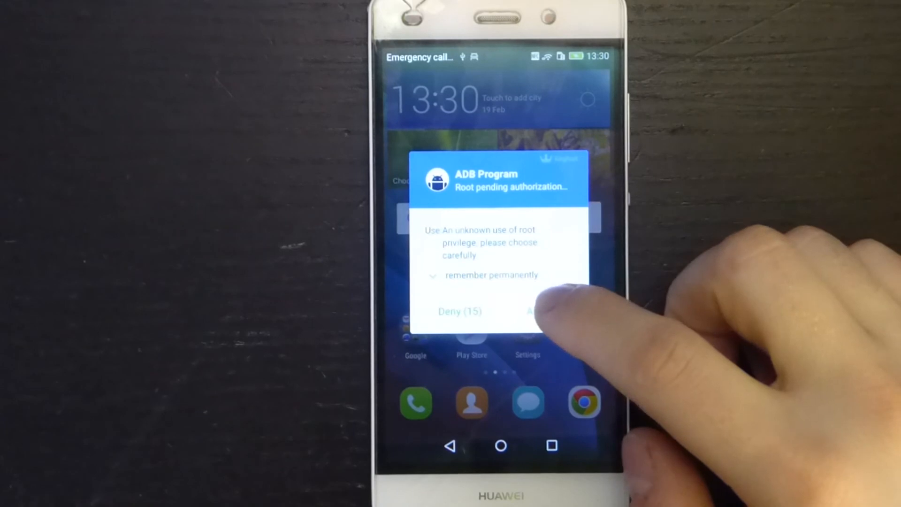
{"action": "left_click", "coordinate": [551, 311]}
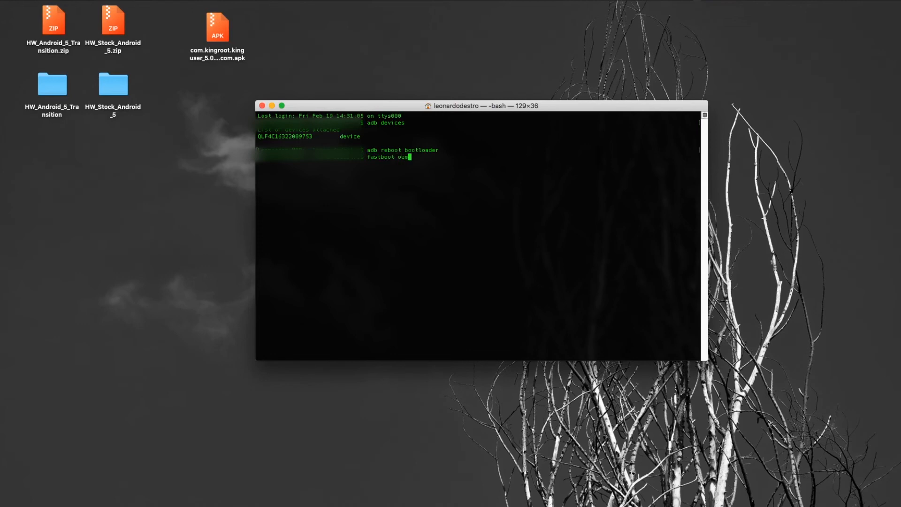
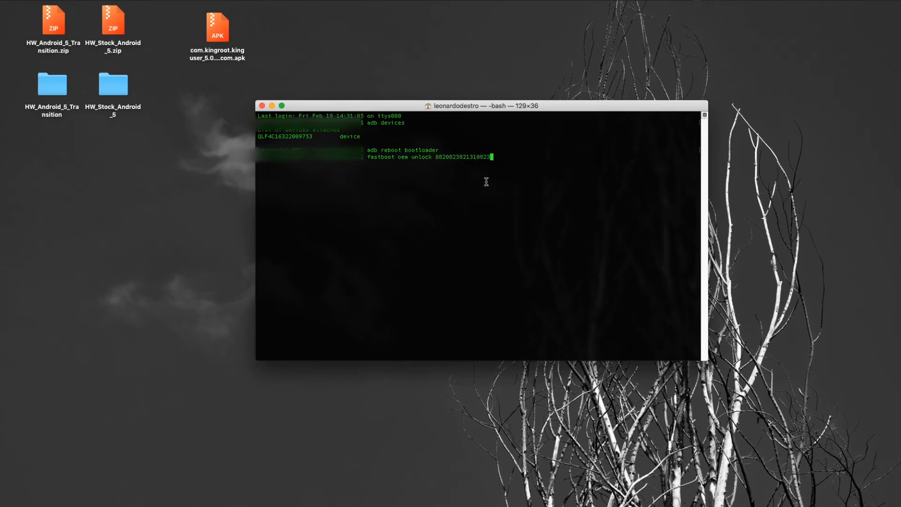
{"action": "key", "text": "Return"}
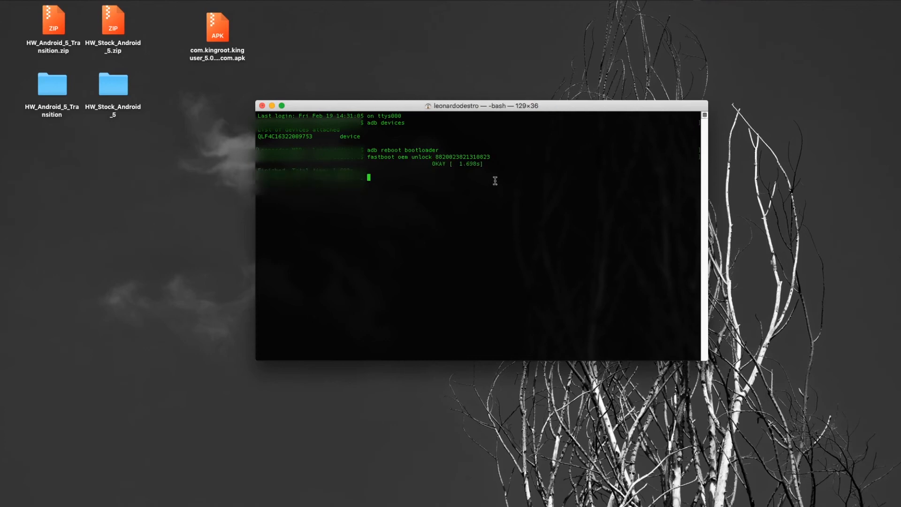
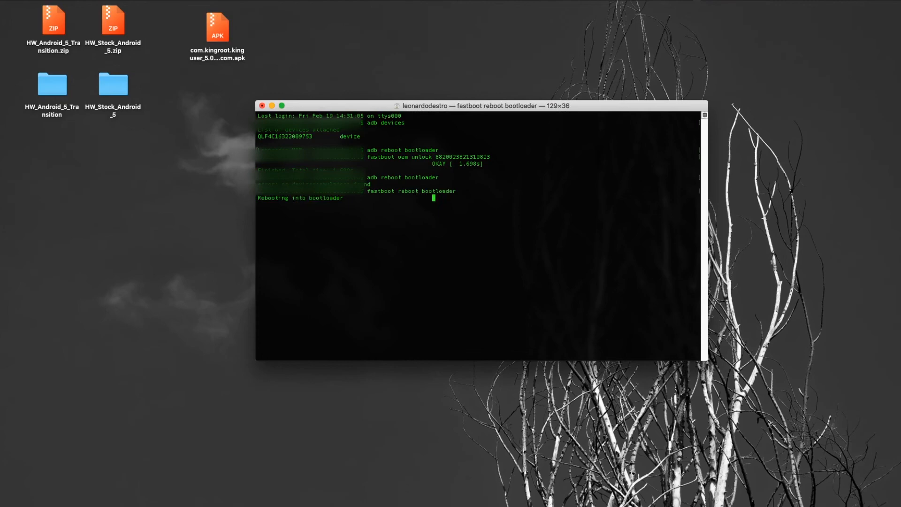